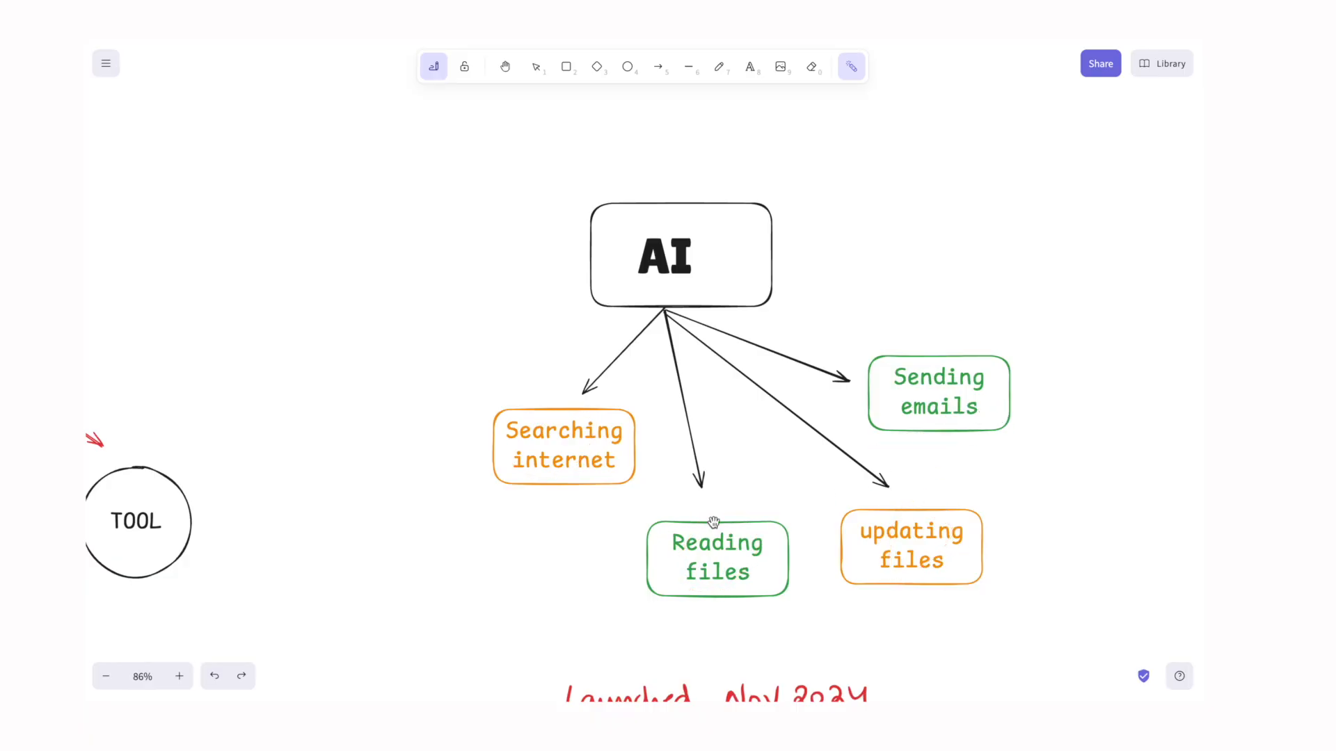
- Scroll down the canvas past the AI diagram toward the AI-to-Tools translator sketch
scroll(down, 3)
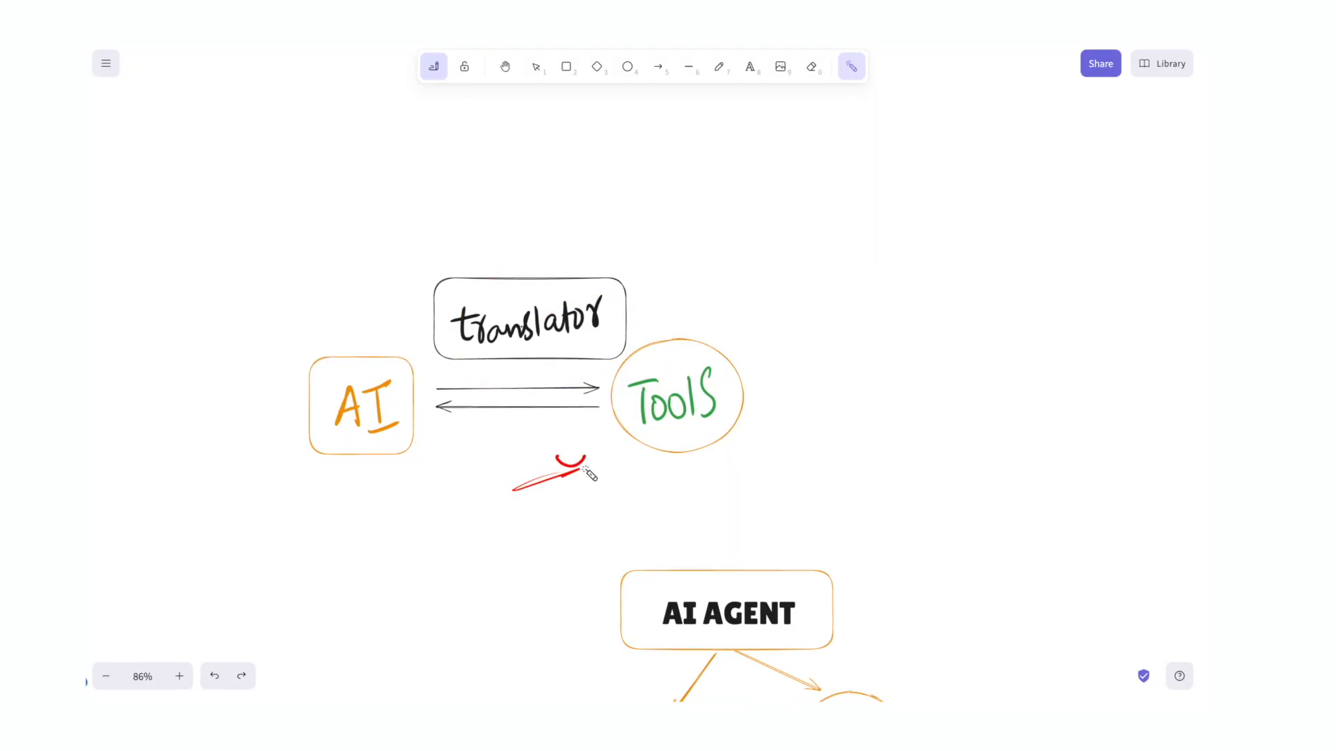
- Select the laser pointer from the toolbar to mark under the AI–translator–Tools sketch
click(718, 67)
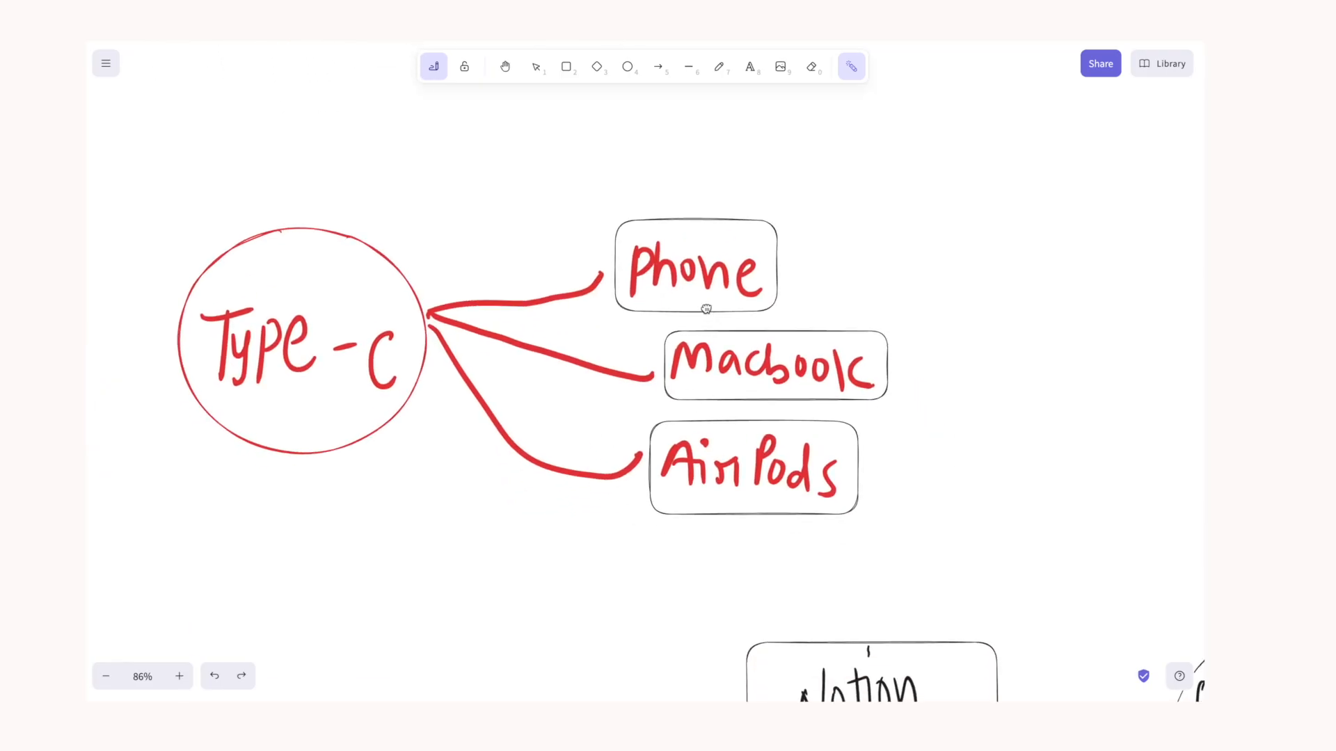
mouse_move(260, 281)
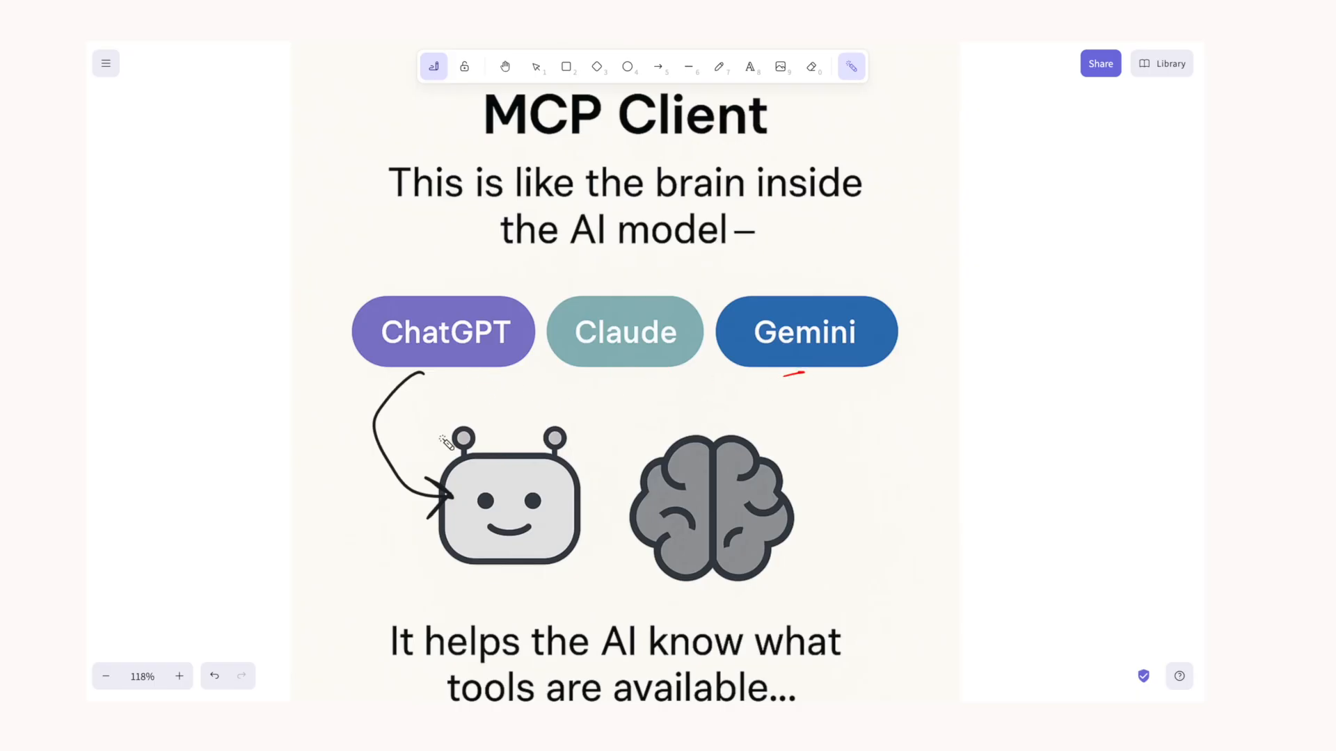
- Scroll down the MCP Client slide to the Google Calendar speech bubble and the MCP Server slide
scroll(down, 3)
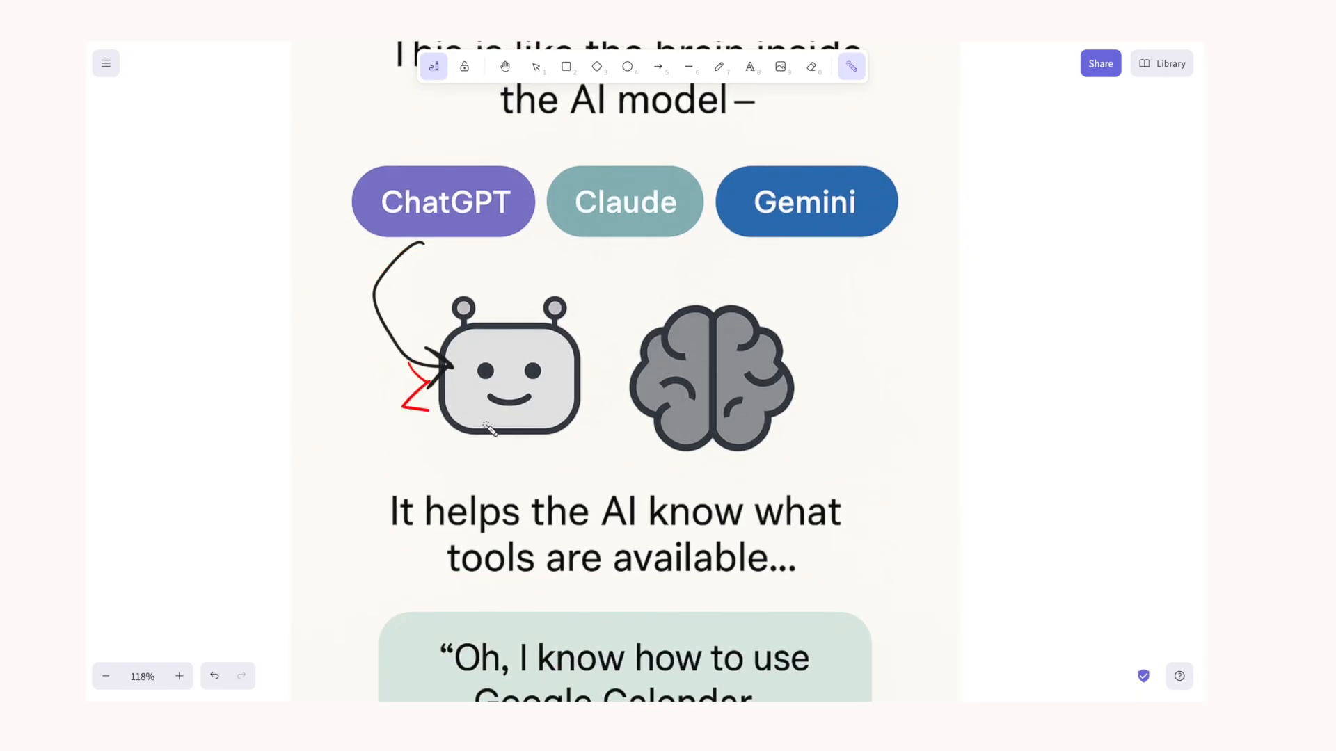
scroll(down, 3)
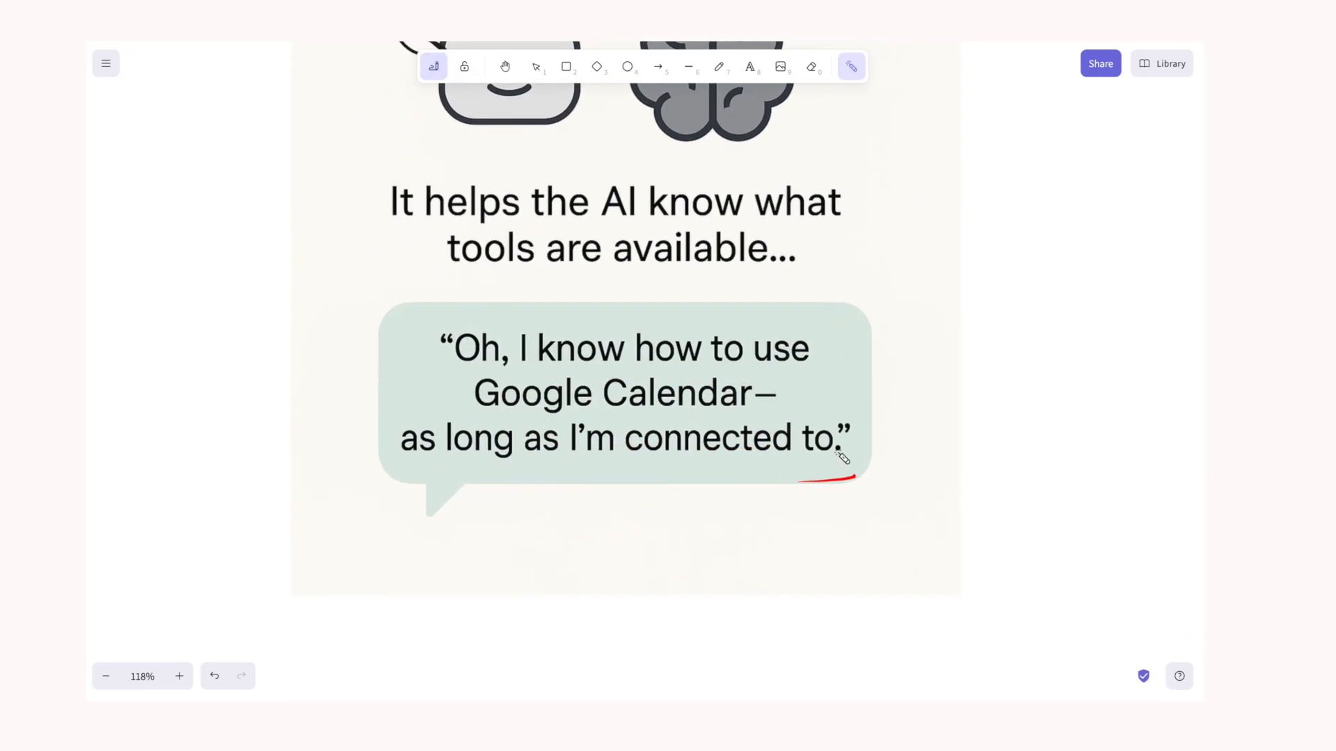
scroll(down, 3)
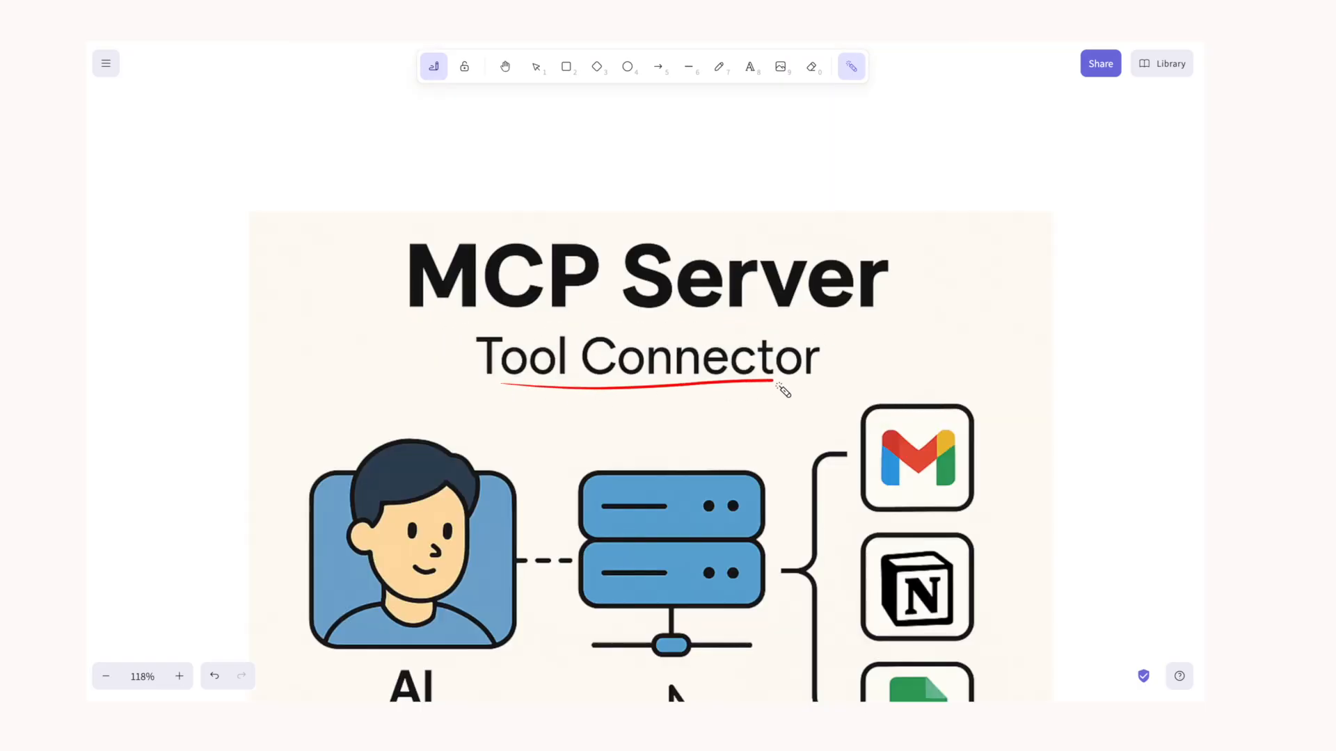
- Scroll down past the Gmail and Notion tools to 'The Protocol' JSON-RPC slide
scroll(down, 3)
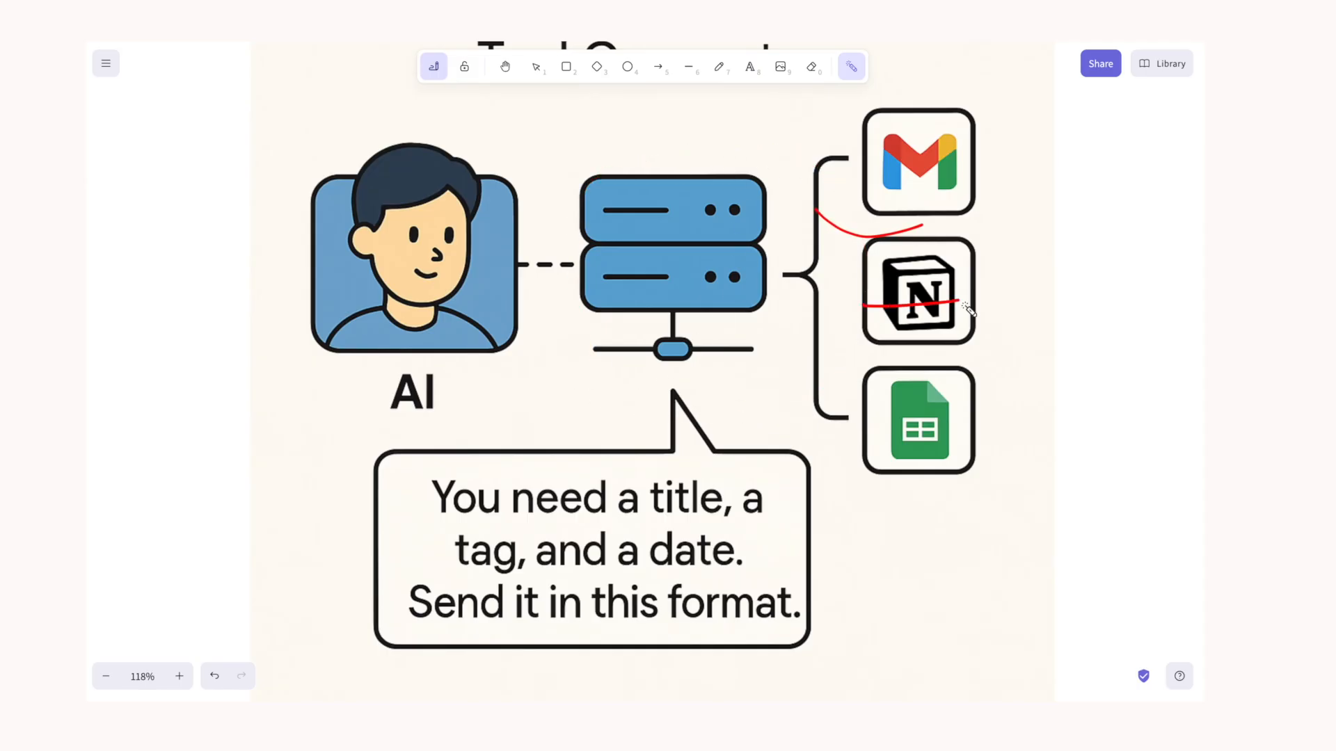
scroll(down, 3)
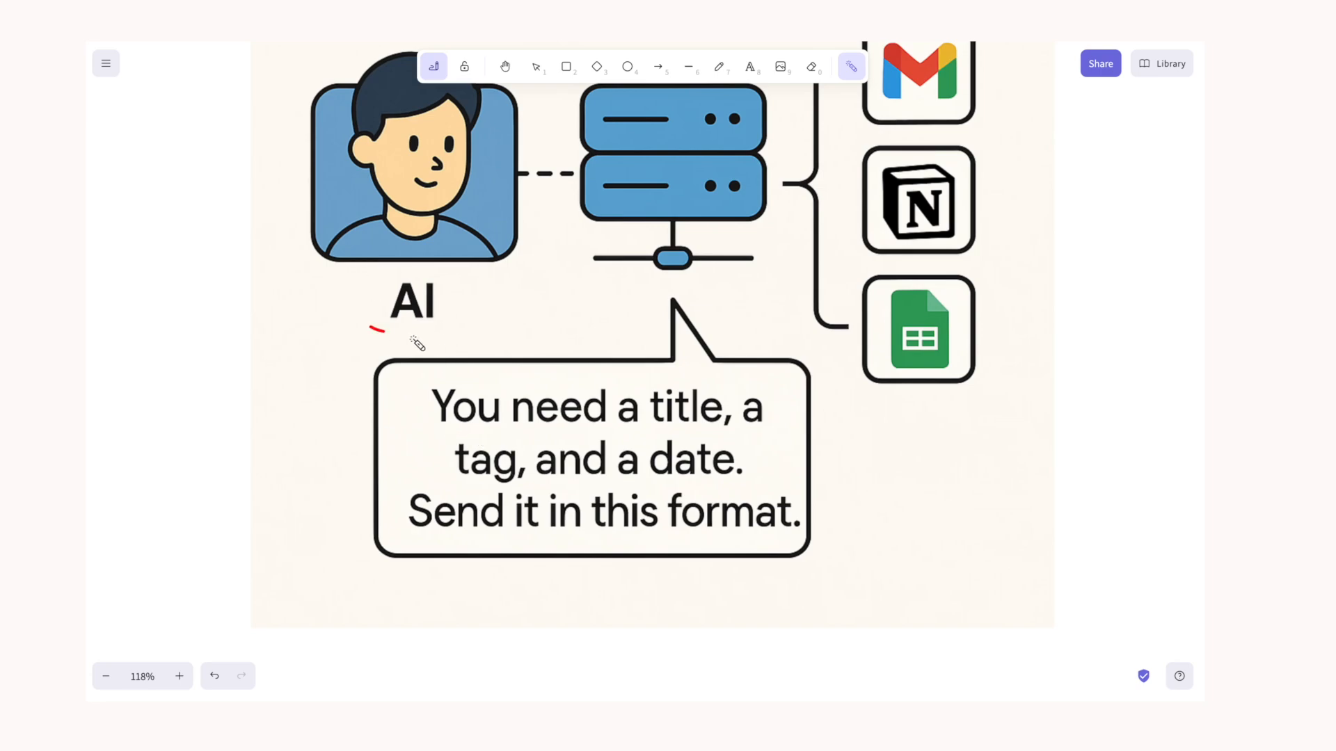
scroll(down, 3)
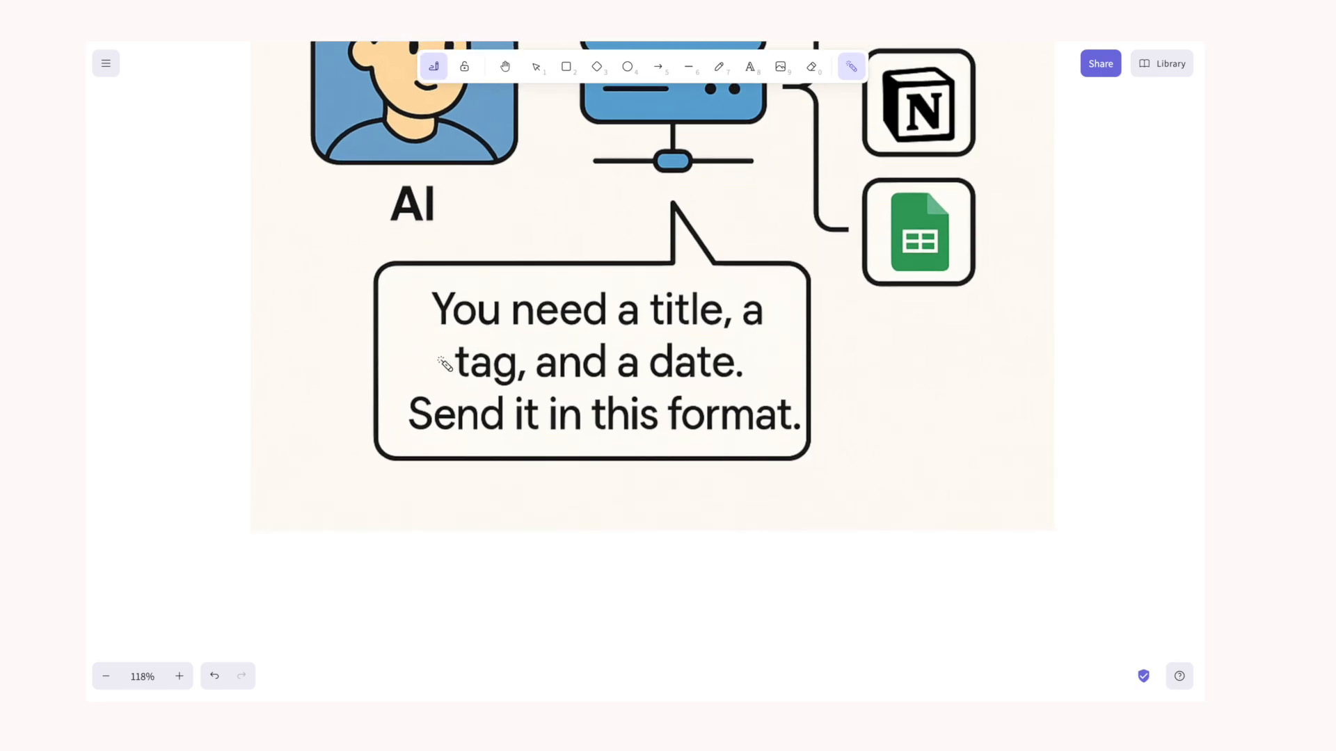
scroll(down, 3)
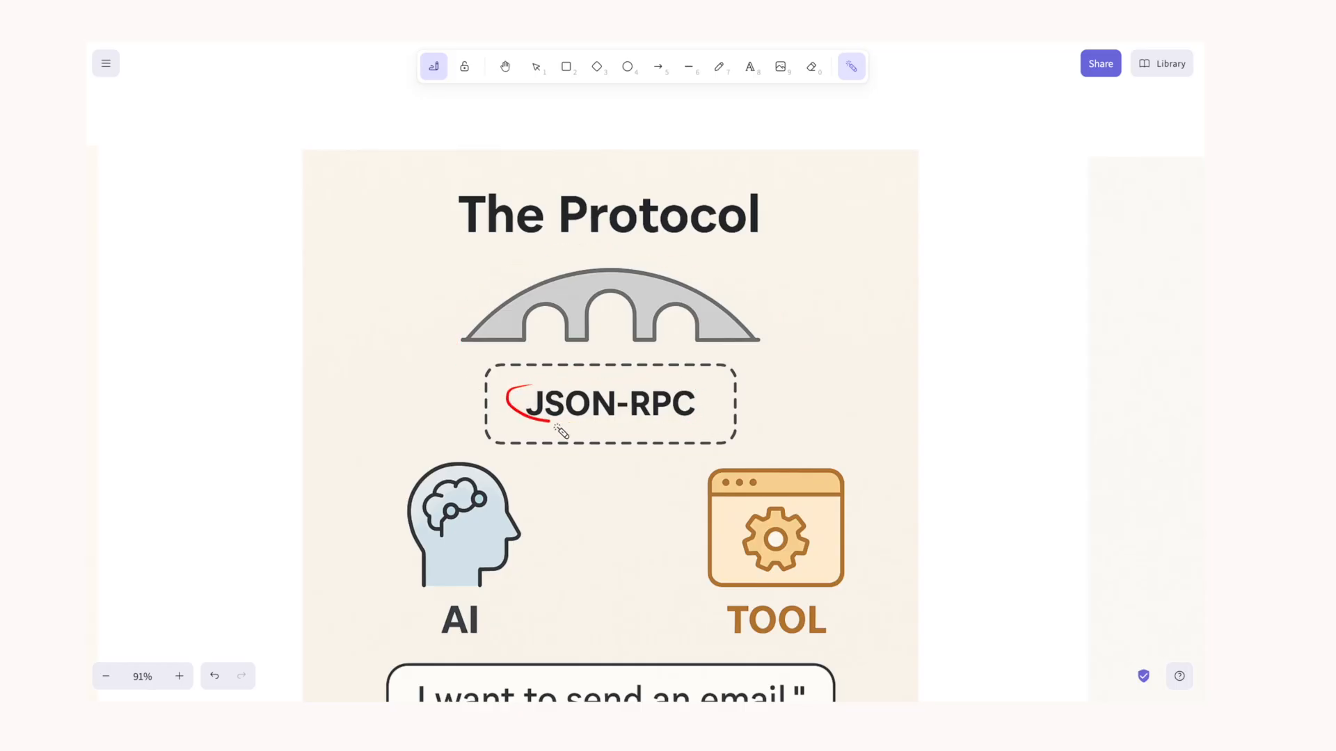
- Scroll down to the 'I want to send an email' request box, then back up to JSON-RPC
scroll(down, 3)
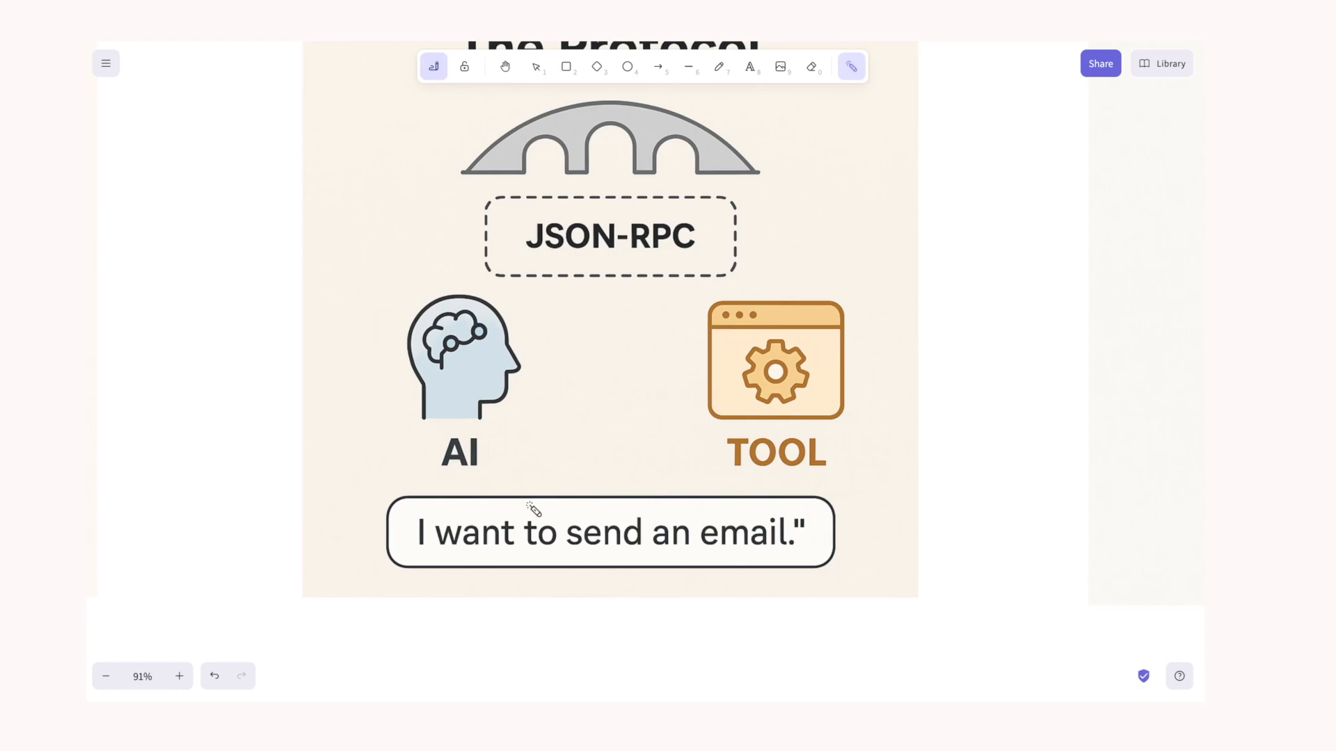
scroll(up, 3)
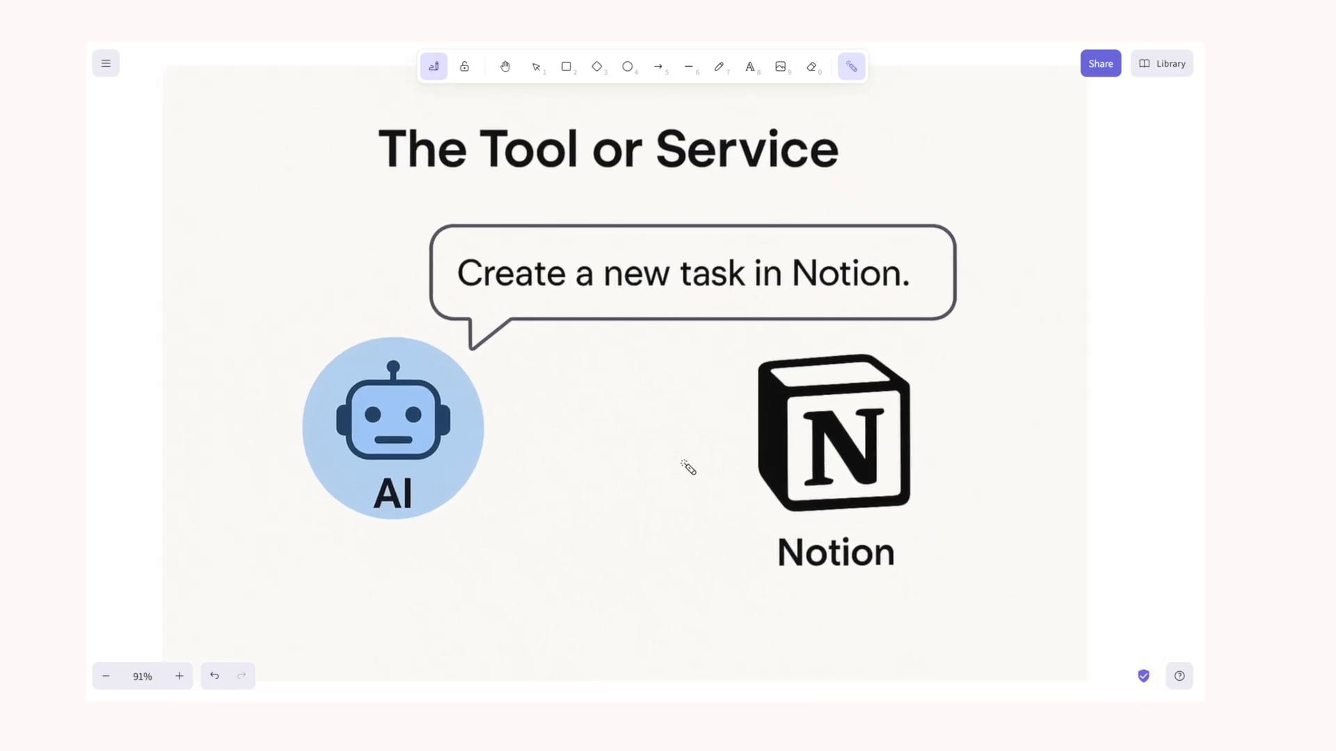
mouse_move(677, 463)
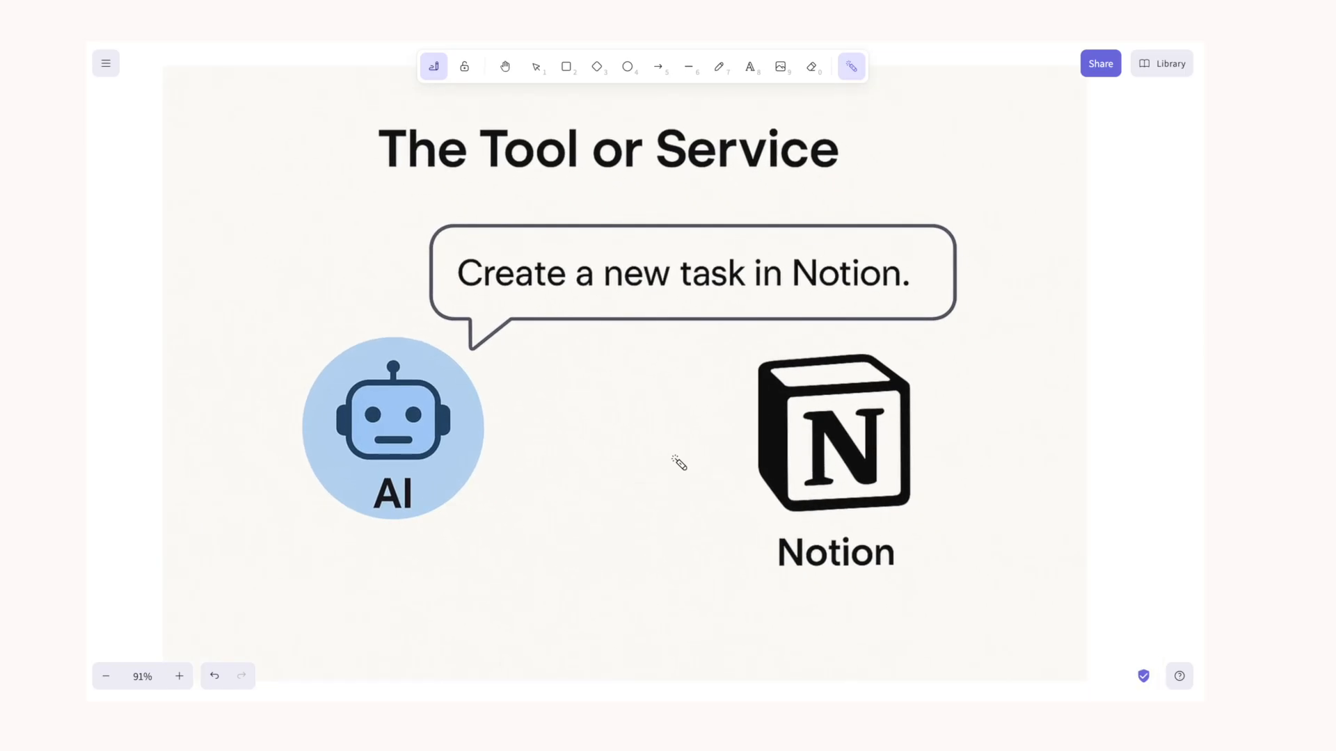